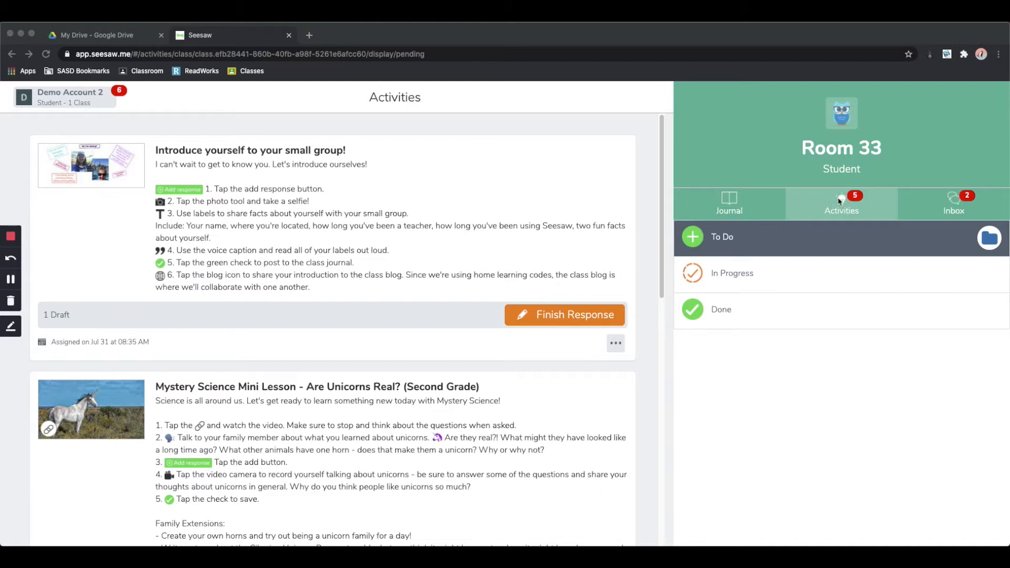
mouse_move(773, 236)
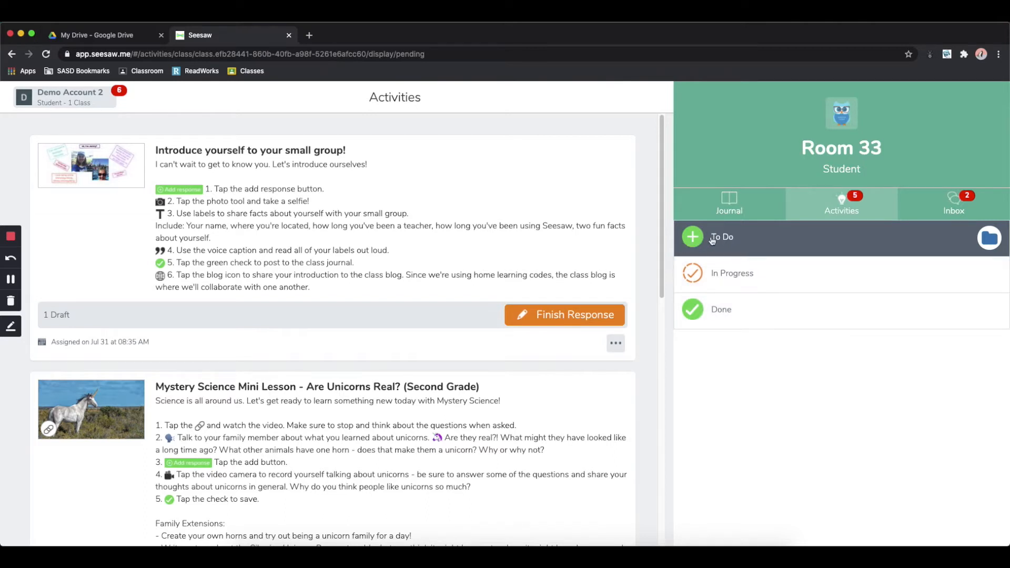
mouse_move(745, 240)
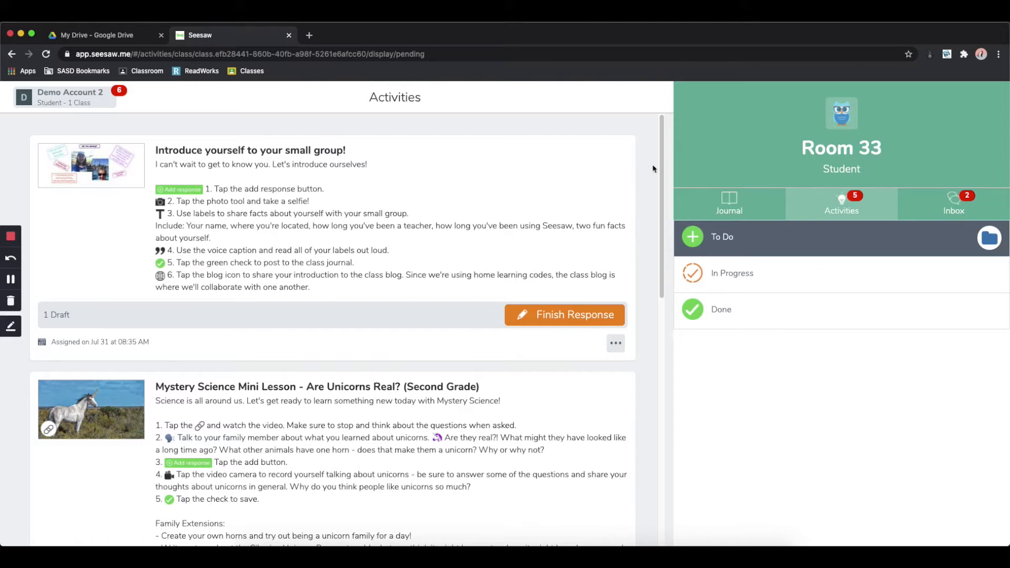
mouse_move(663, 160)
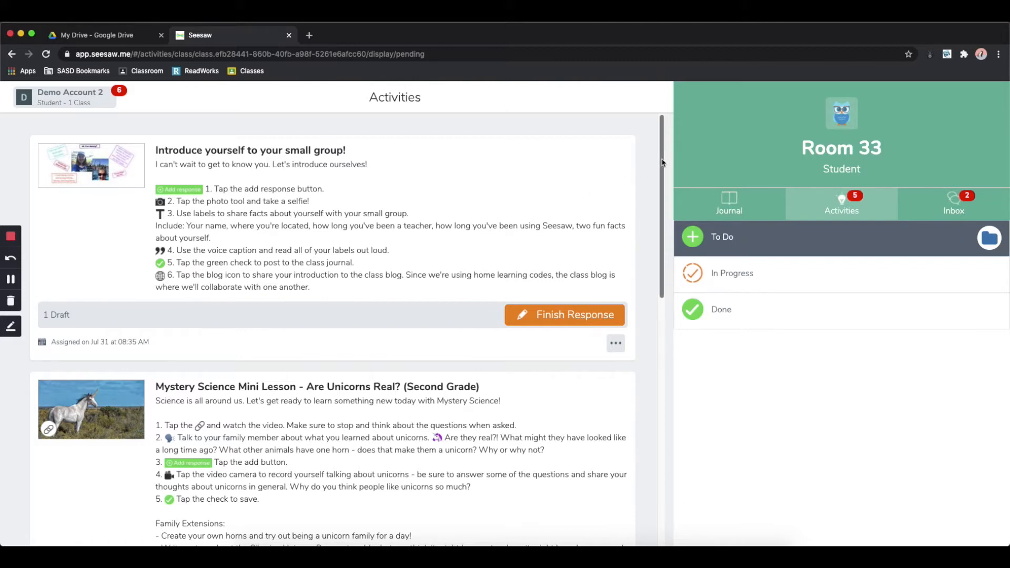
Switch the Activities sidebar to In Progress, listing the introduce-yourself activity with its draft
scroll("down", 3)
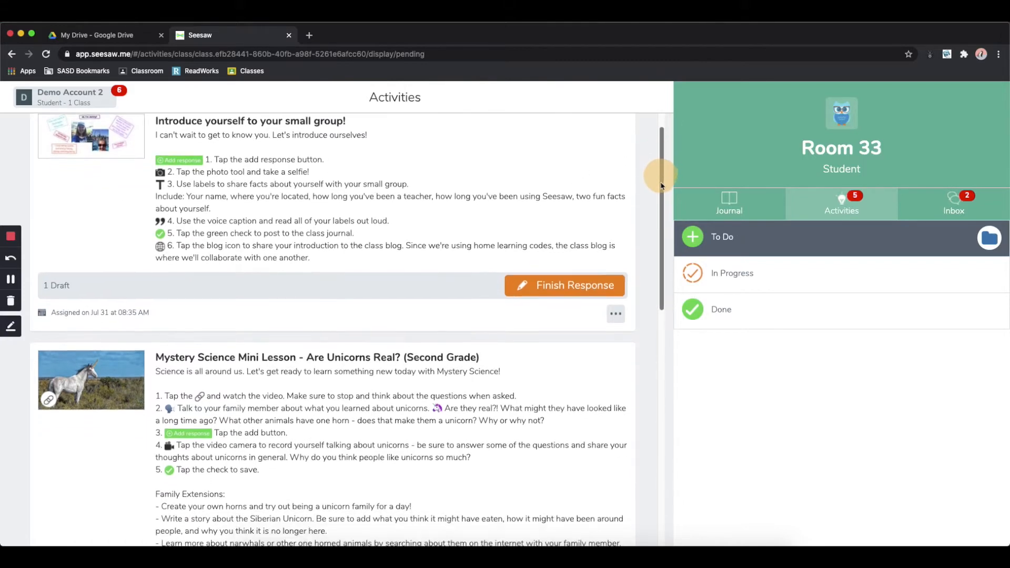
scroll("down", 3)
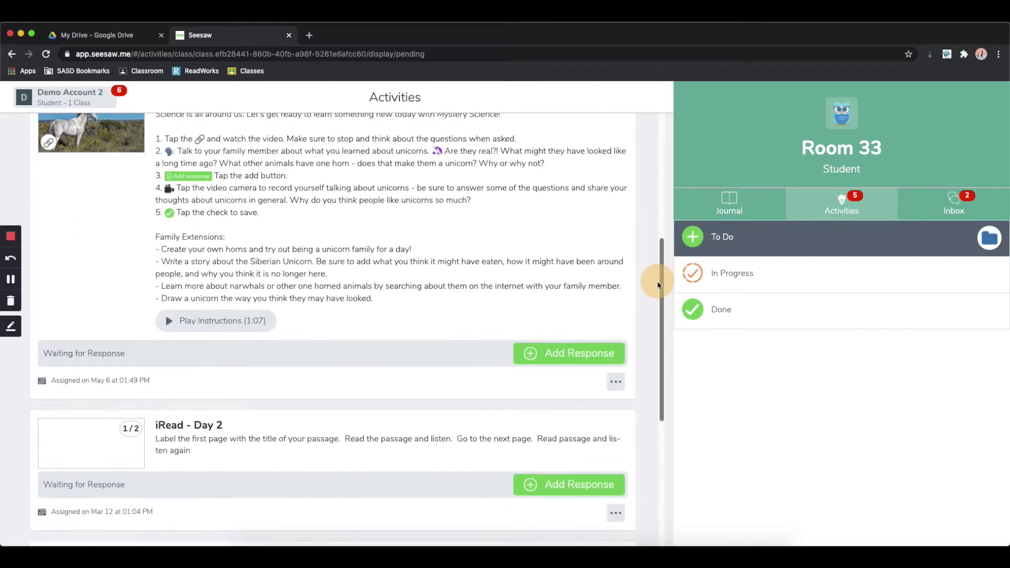
scroll("down", 3)
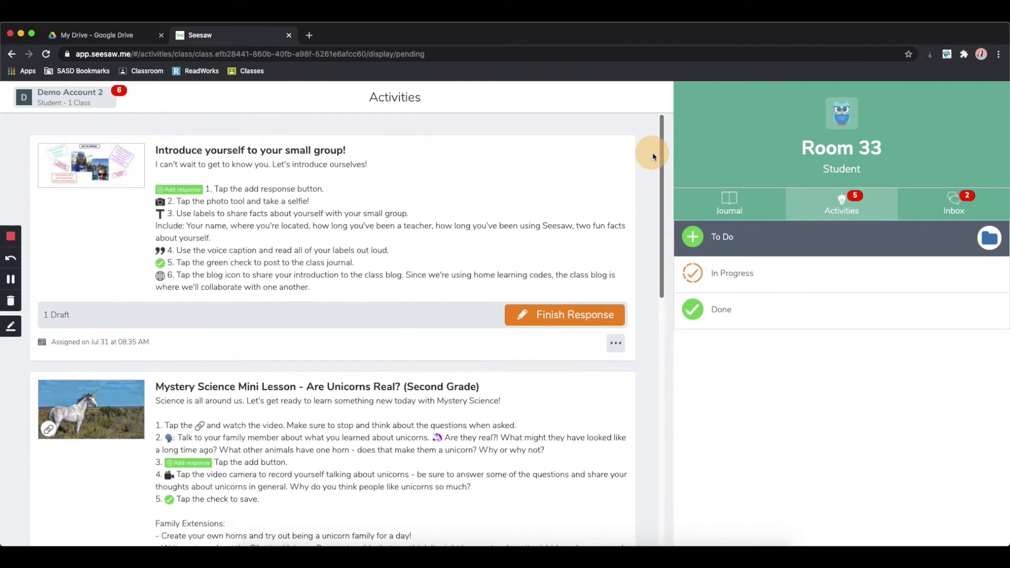
scroll("down", 3)
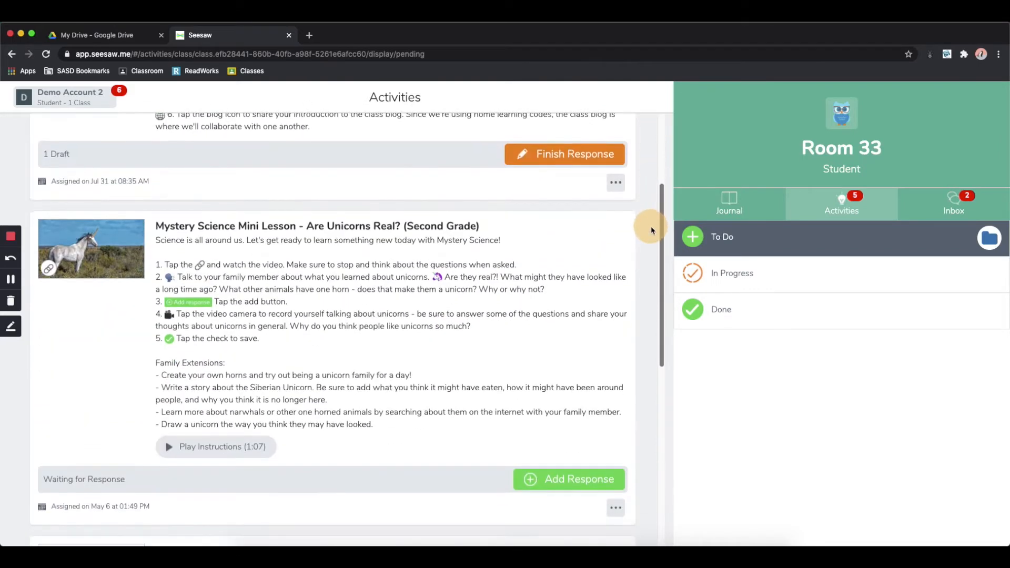
scroll("down", 3)
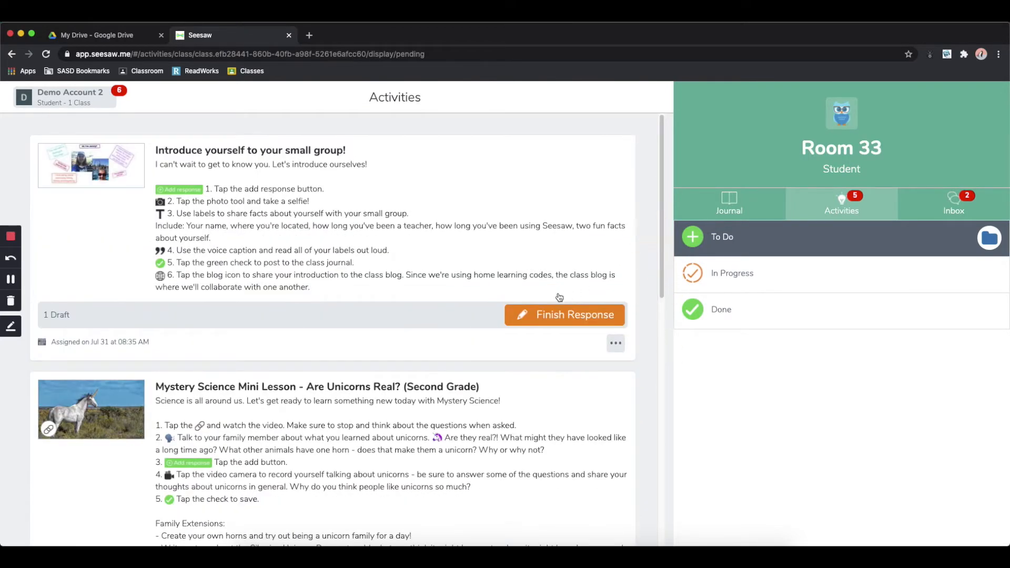
mouse_move(486, 332)
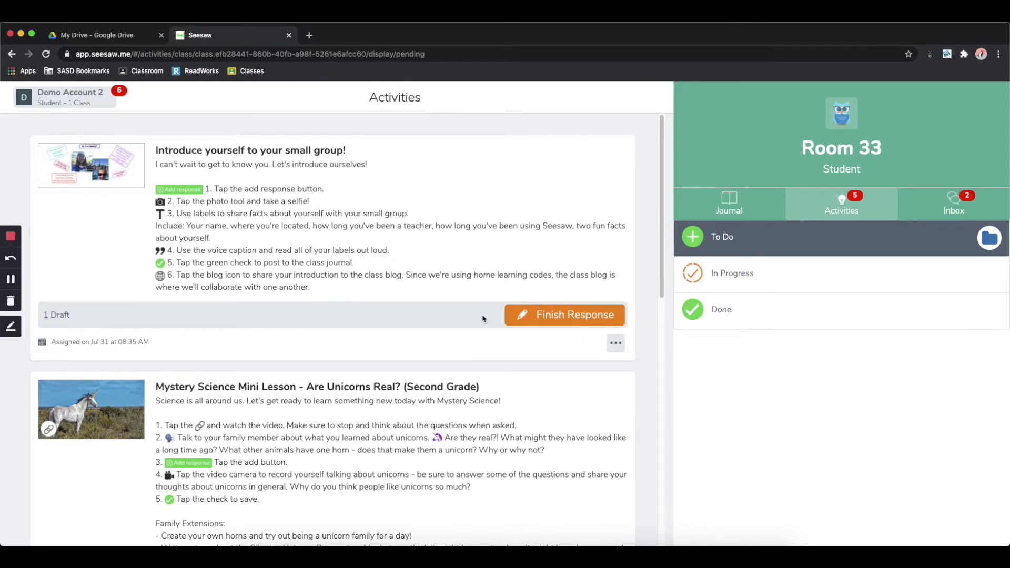
mouse_move(743, 277)
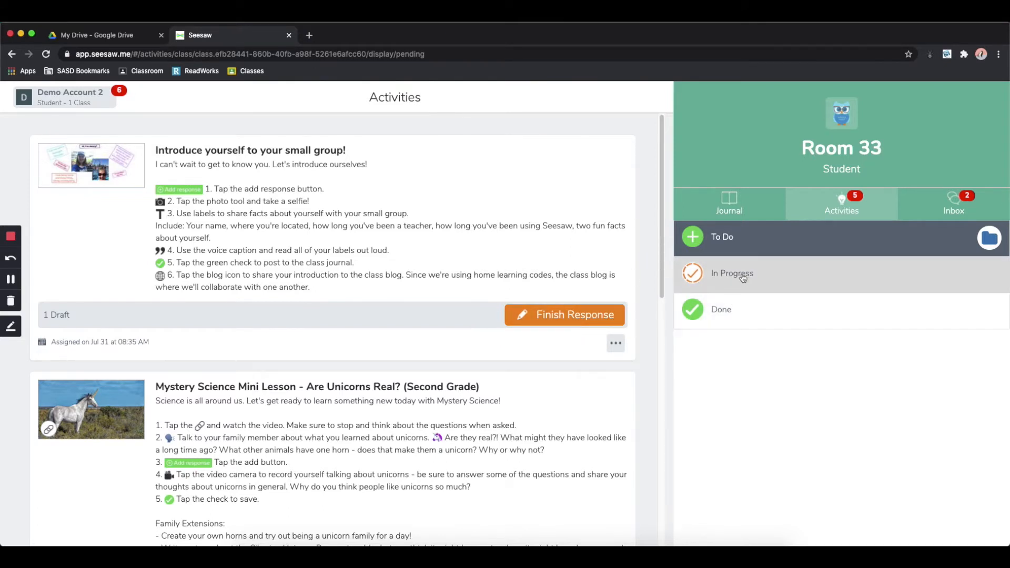
left_click(743, 273)
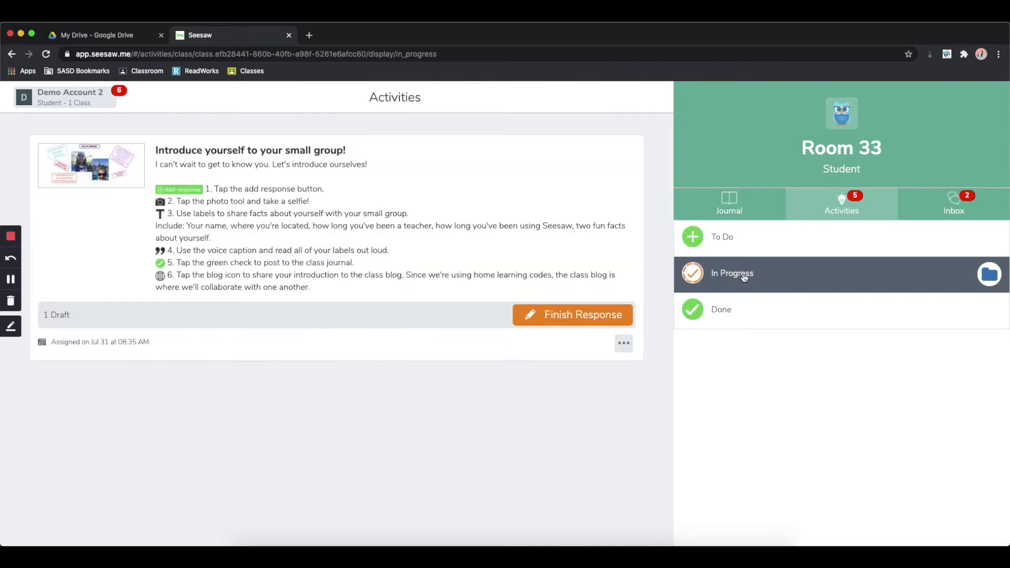
mouse_move(616, 343)
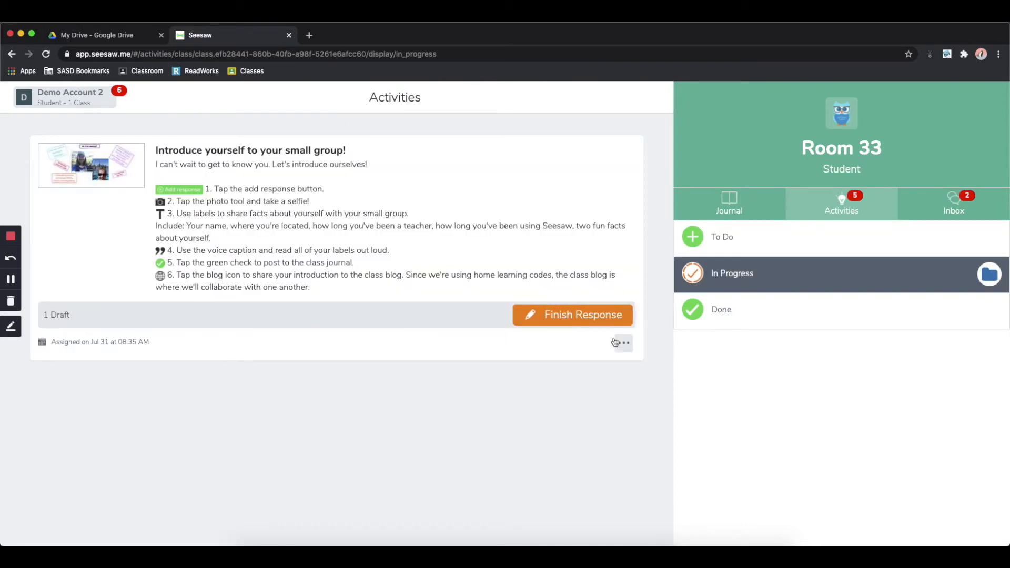
mouse_move(506, 336)
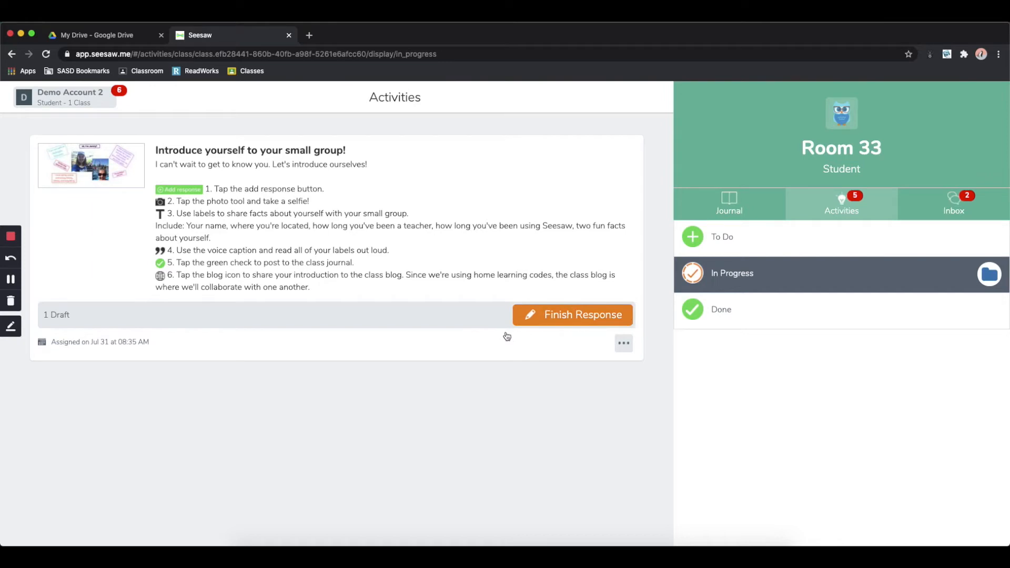
mouse_move(495, 321)
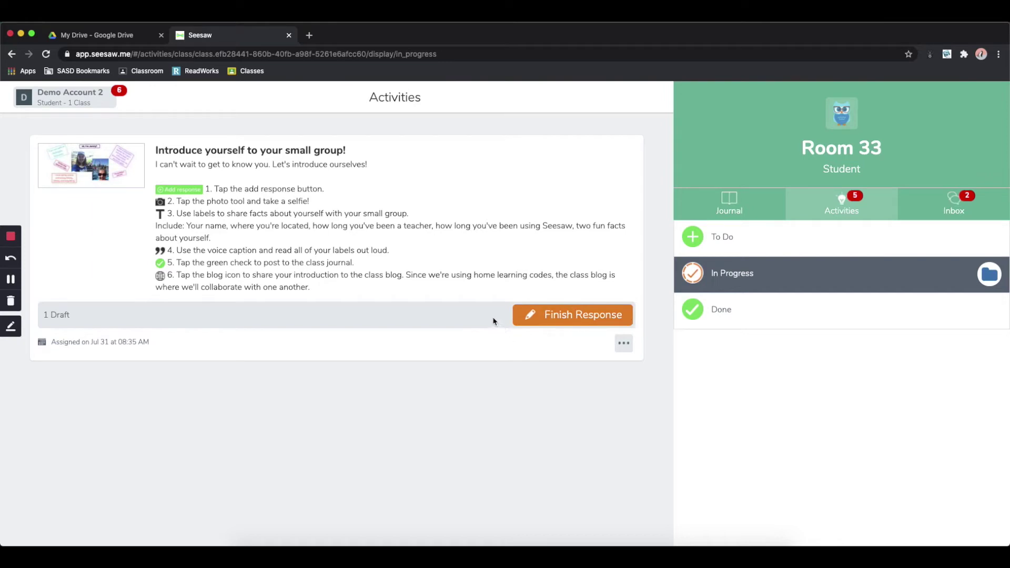
mouse_move(490, 321)
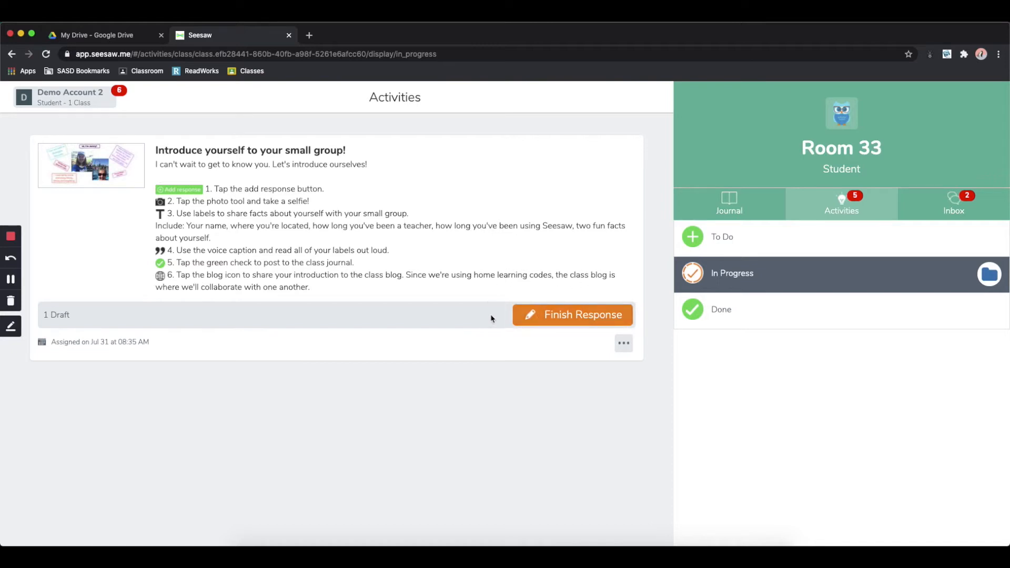
mouse_move(425, 301)
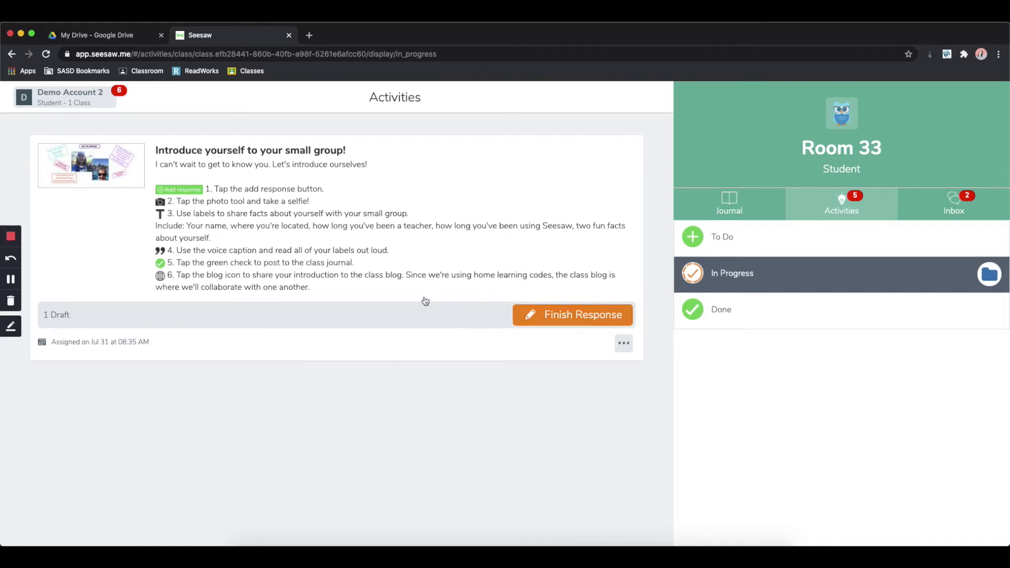
mouse_move(441, 324)
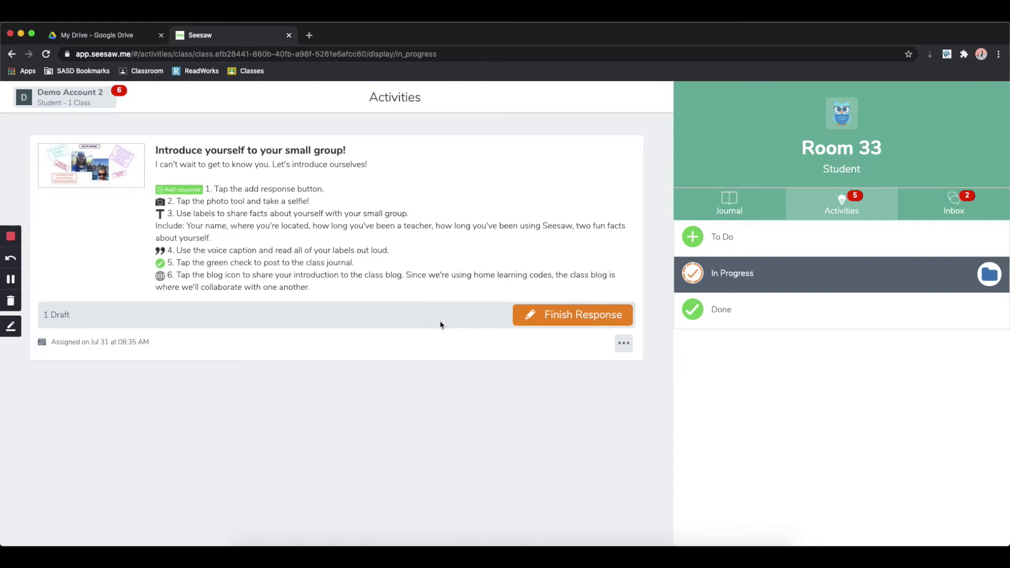
mouse_move(550, 381)
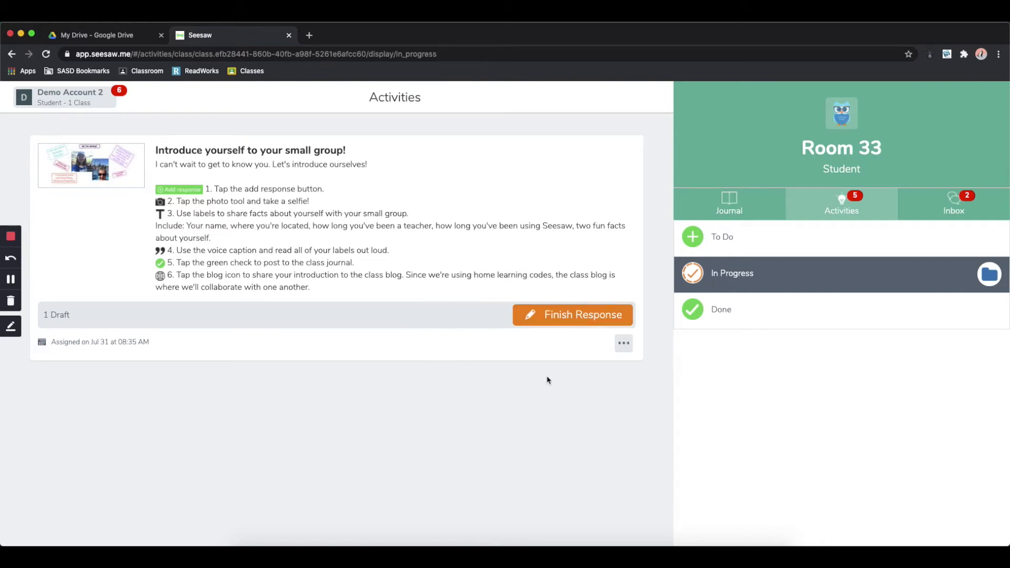
mouse_move(496, 350)
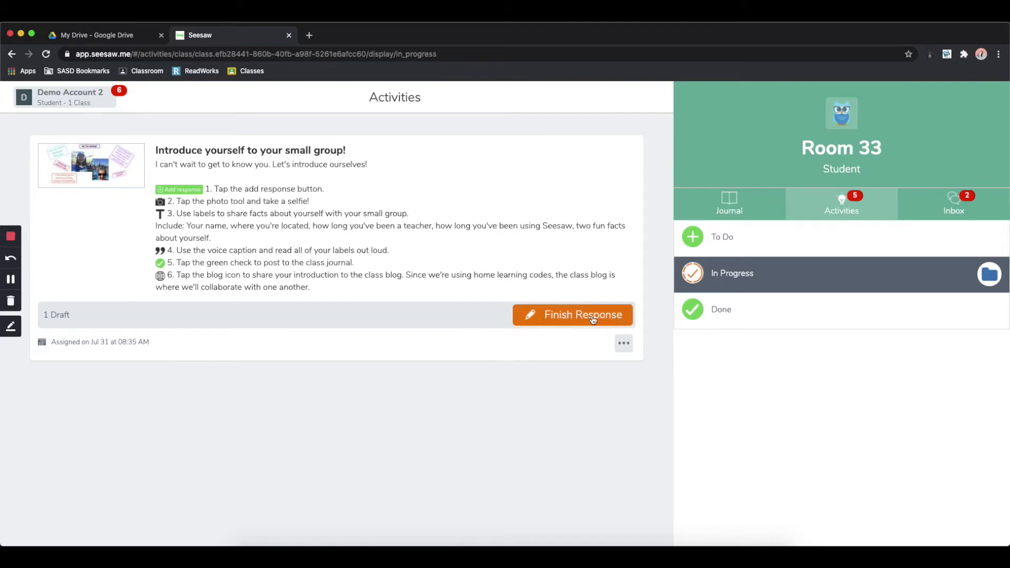
mouse_move(622, 320)
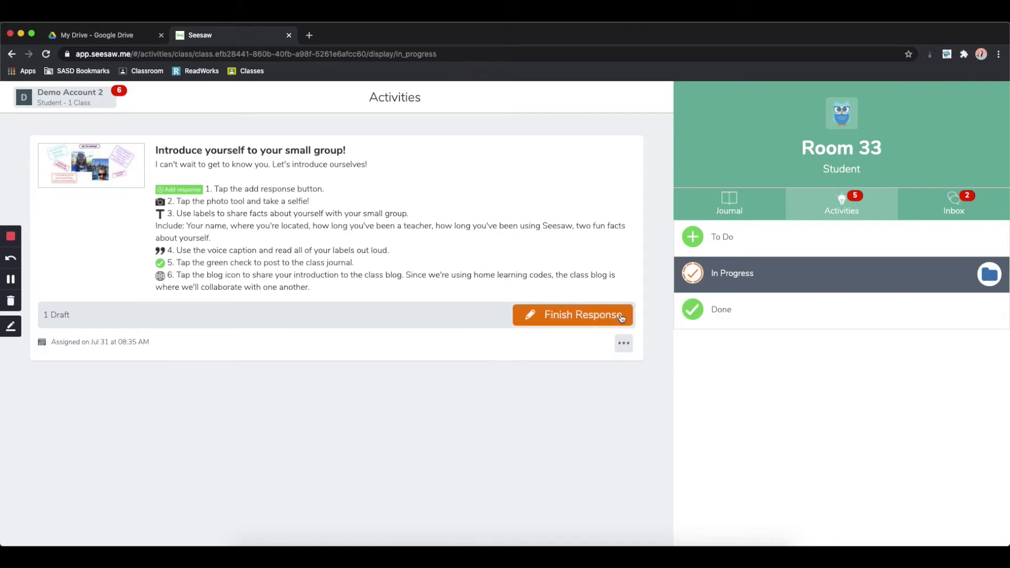
Open the introduce-yourself draft response, then return to the To Do activities list
left_click(574, 316)
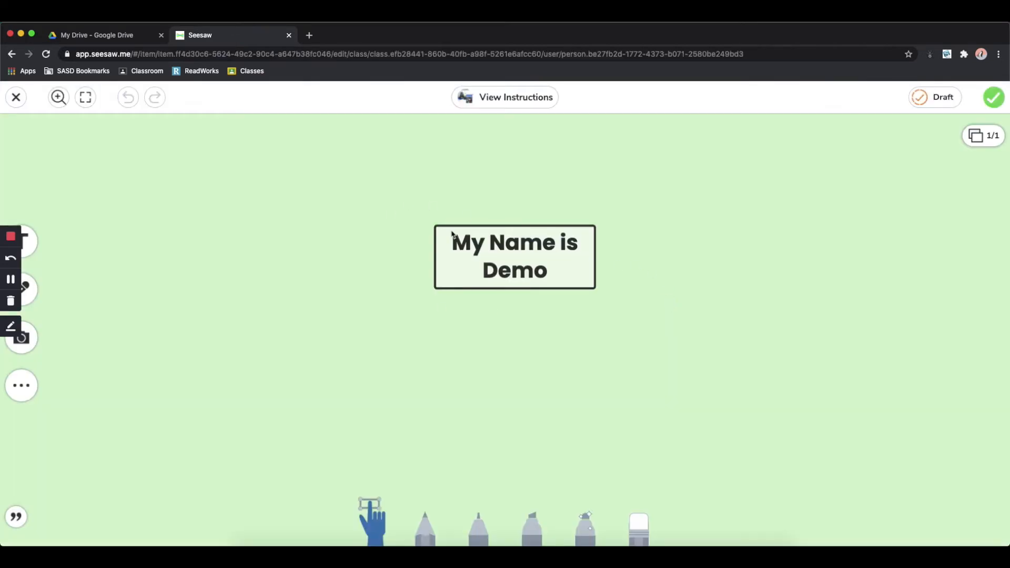
mouse_move(487, 282)
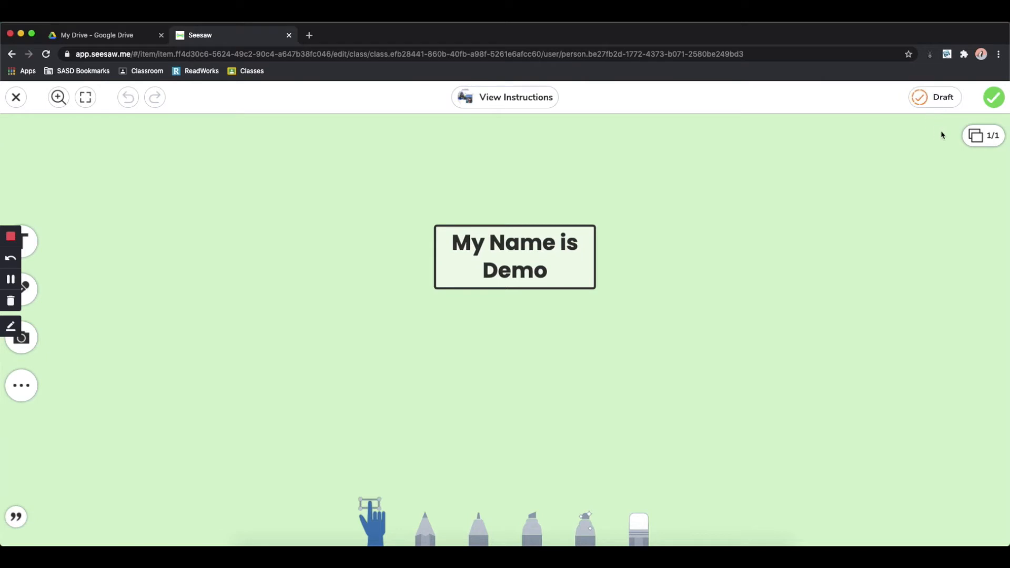
mouse_move(1002, 95)
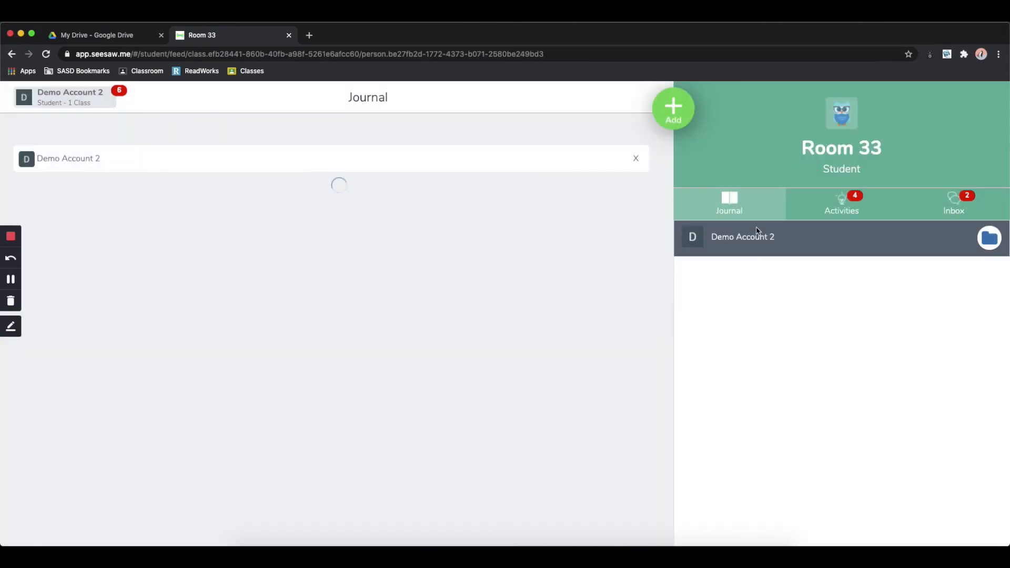
left_click(842, 204)
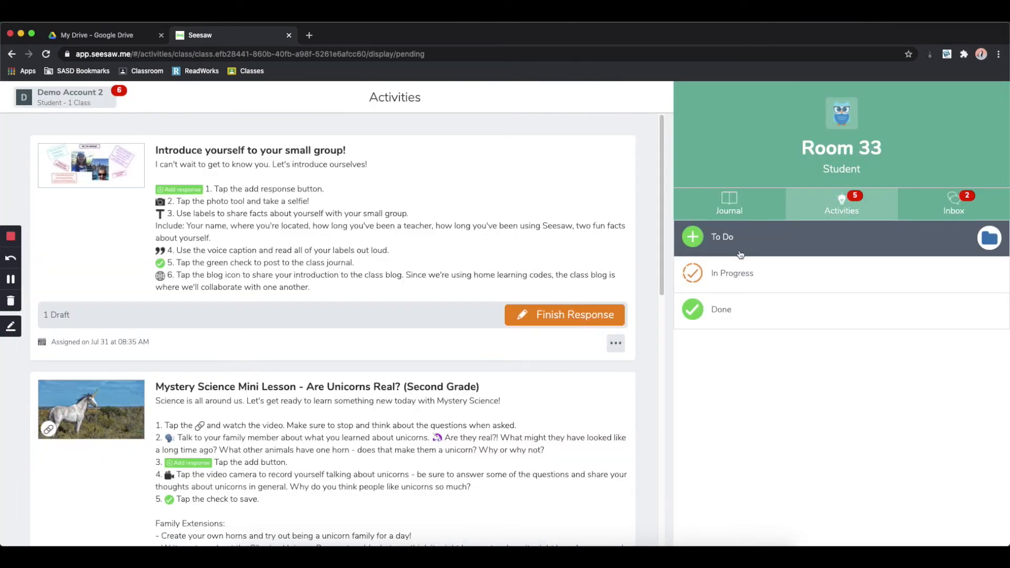
mouse_move(494, 254)
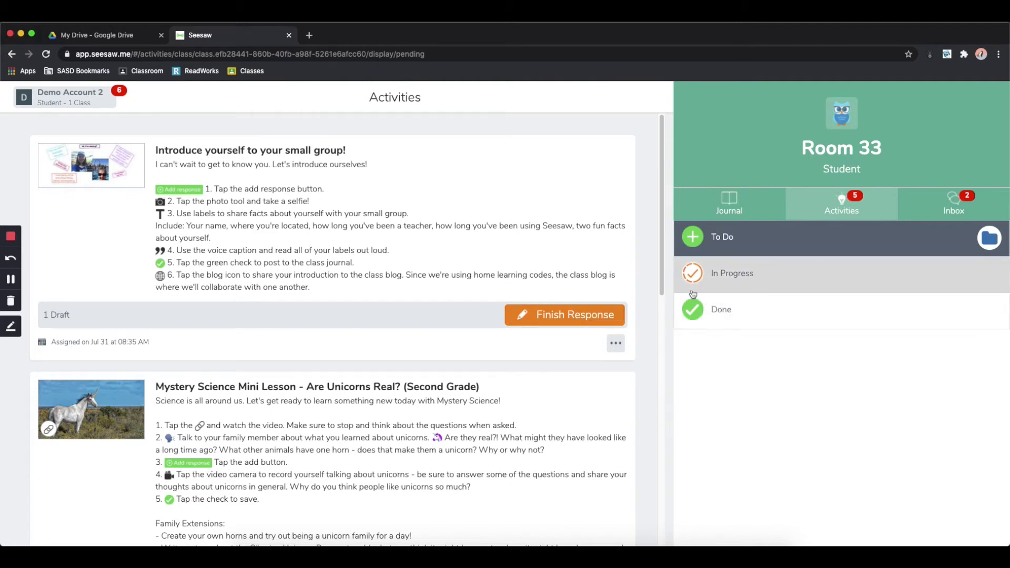
Show the Done section listing the completed Sort activity
left_click(721, 309)
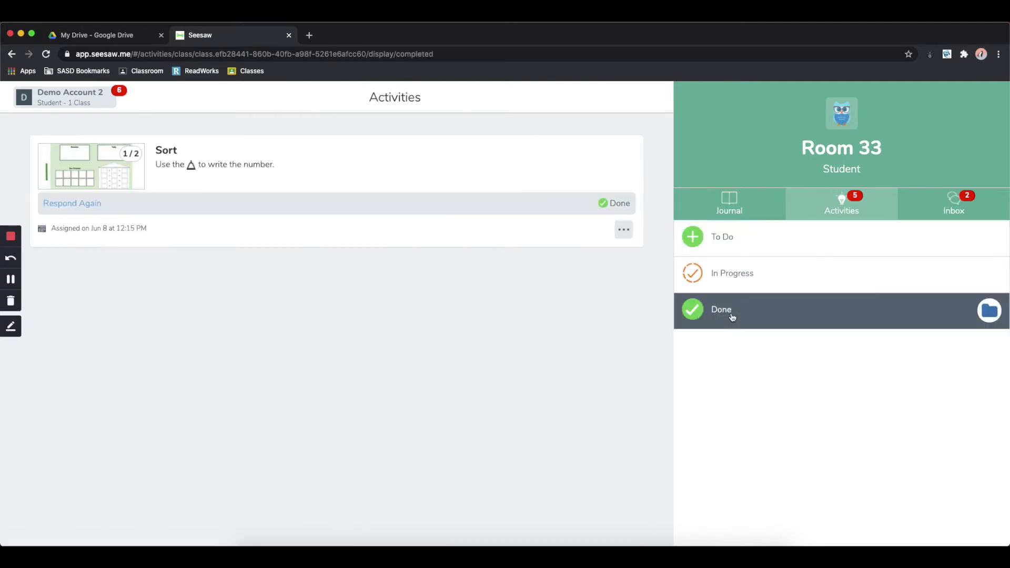
mouse_move(470, 247)
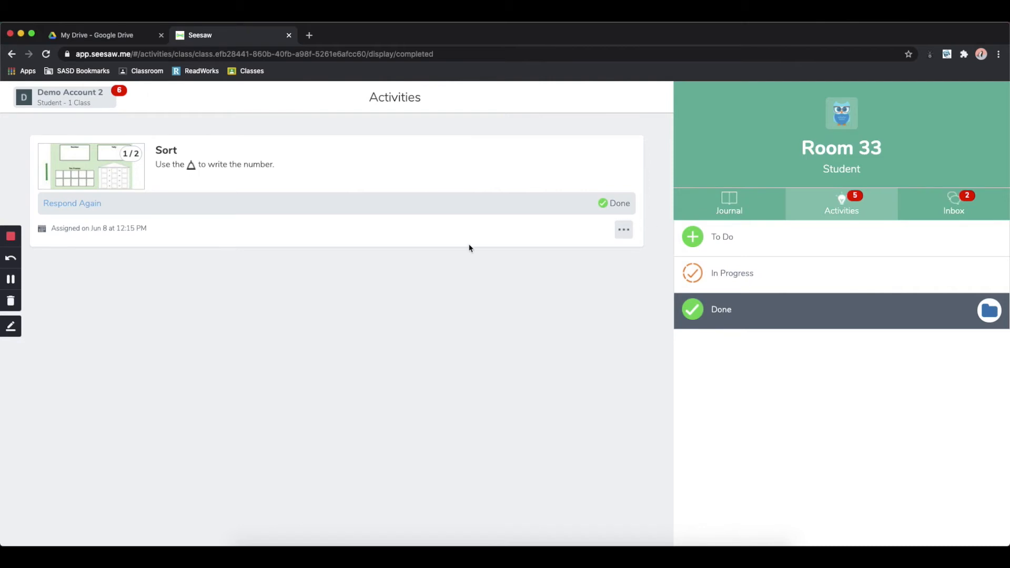
mouse_move(478, 350)
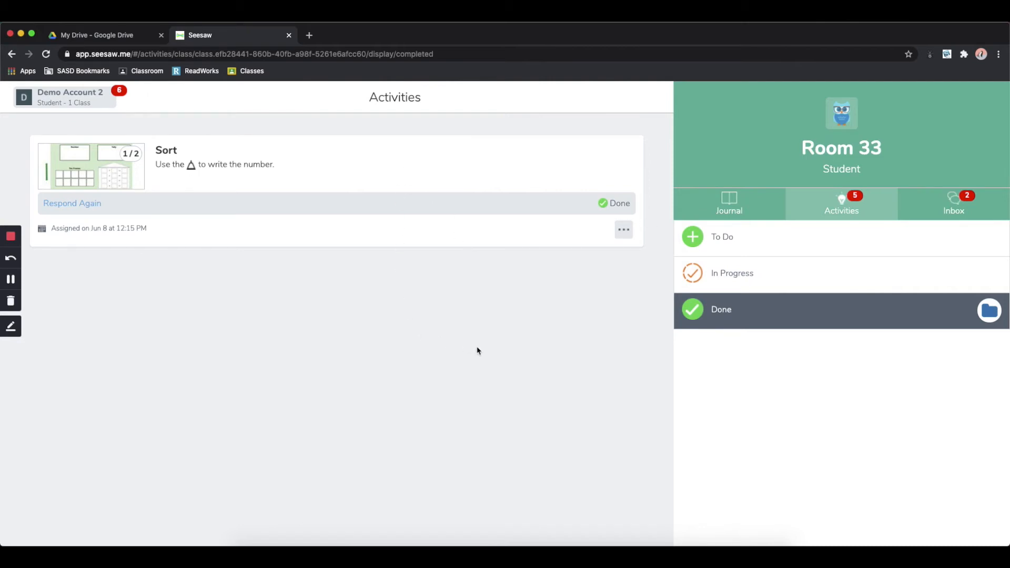
mouse_move(733, 246)
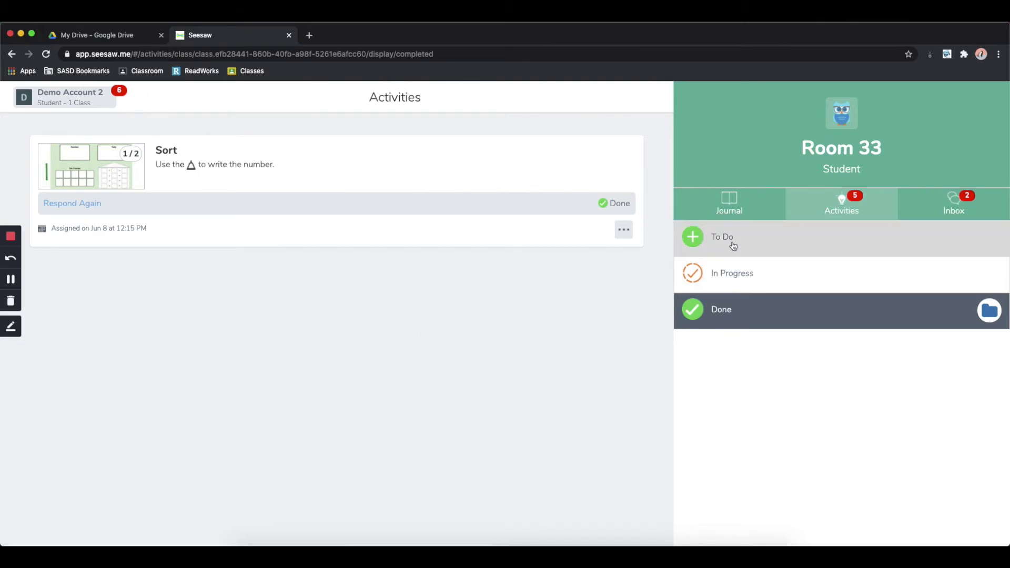
Return to the To Do section with the introduce-yourself and unicorn lesson activities
left_click(722, 237)
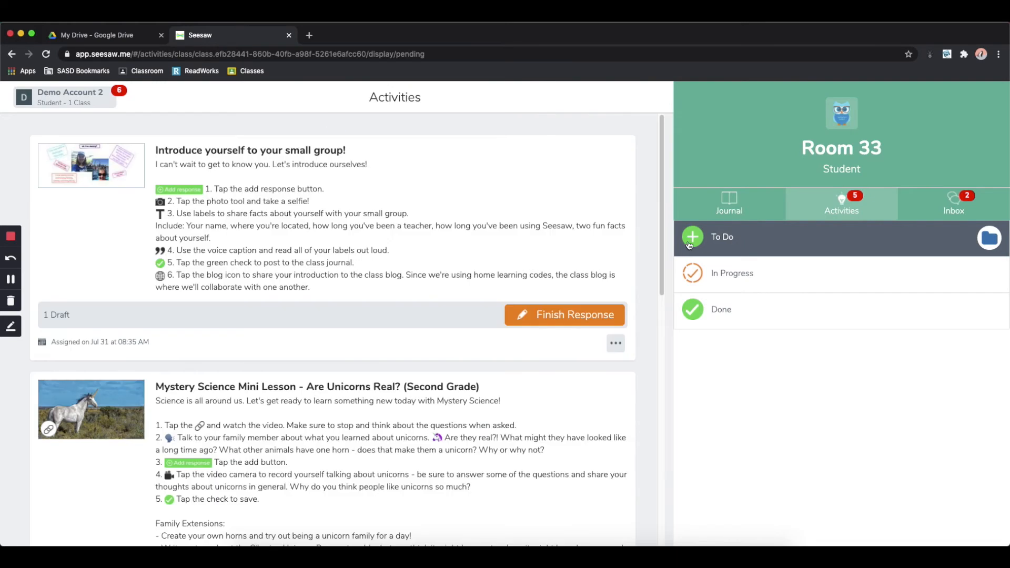
mouse_move(721, 244)
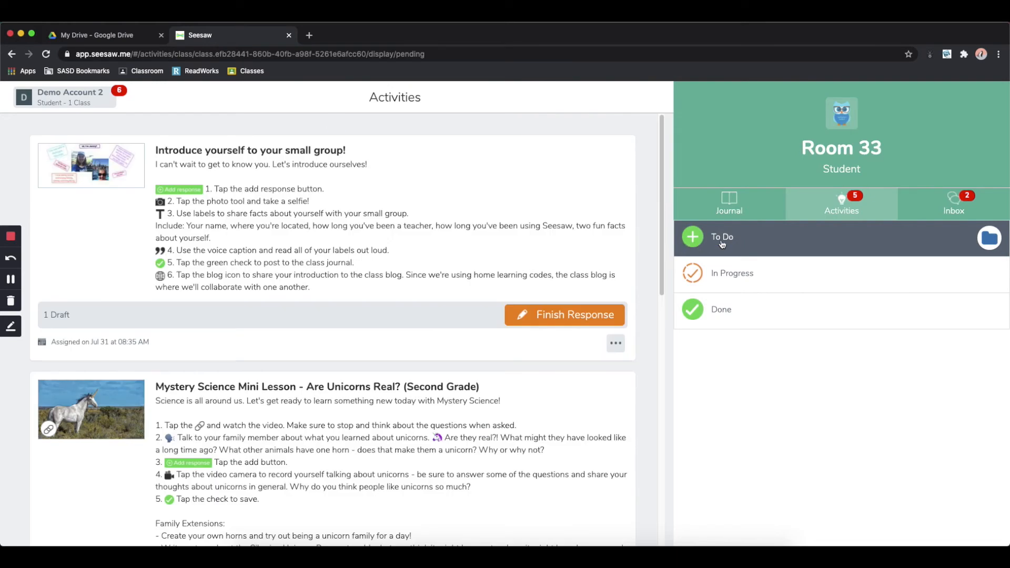
mouse_move(724, 250)
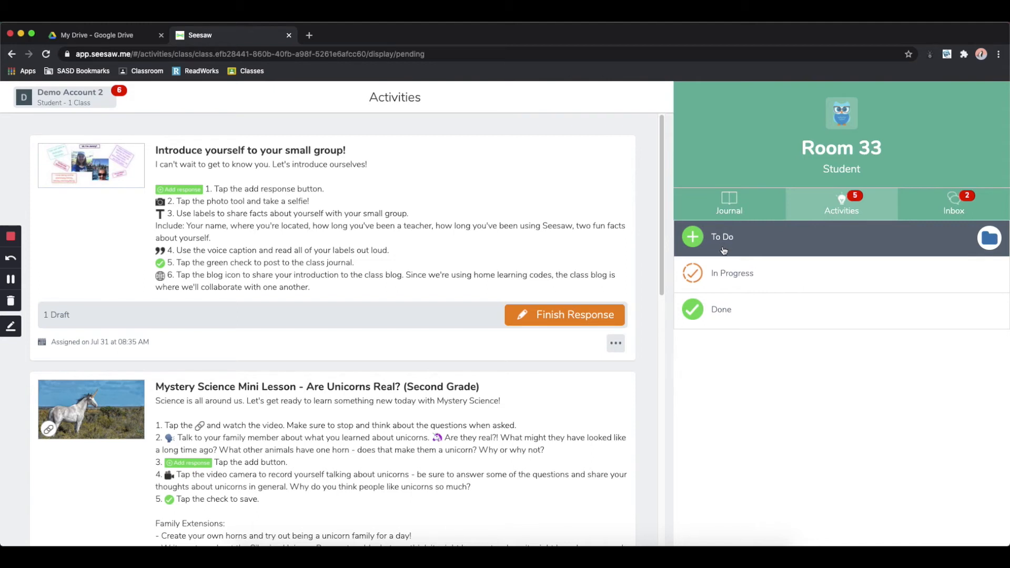
mouse_move(891, 247)
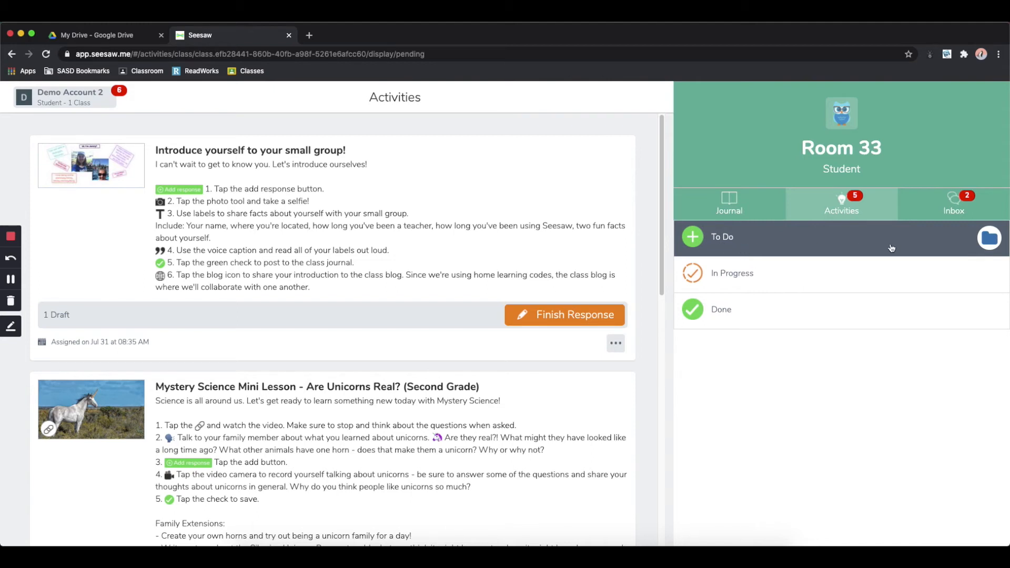
mouse_move(385, 240)
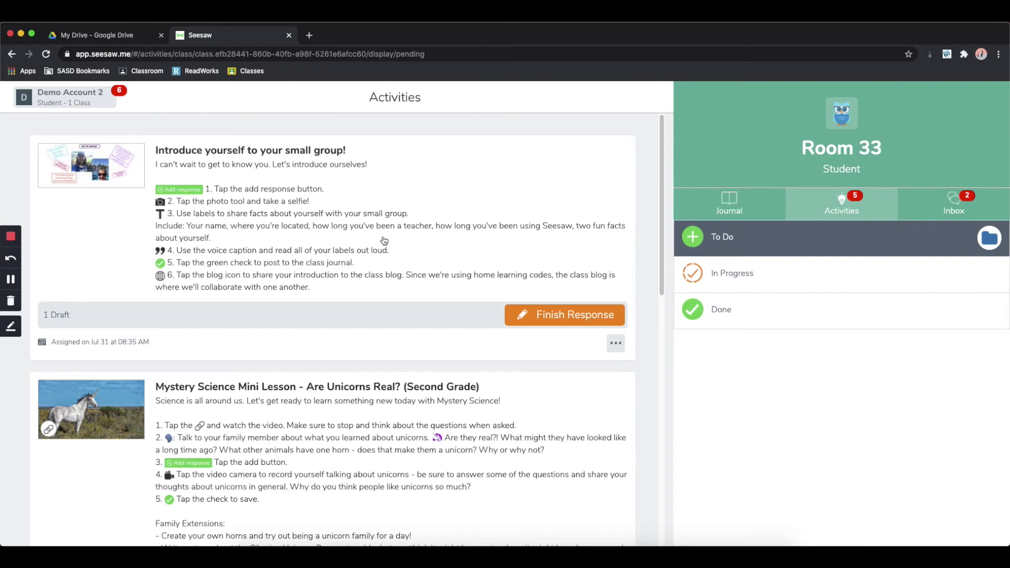
mouse_move(293, 436)
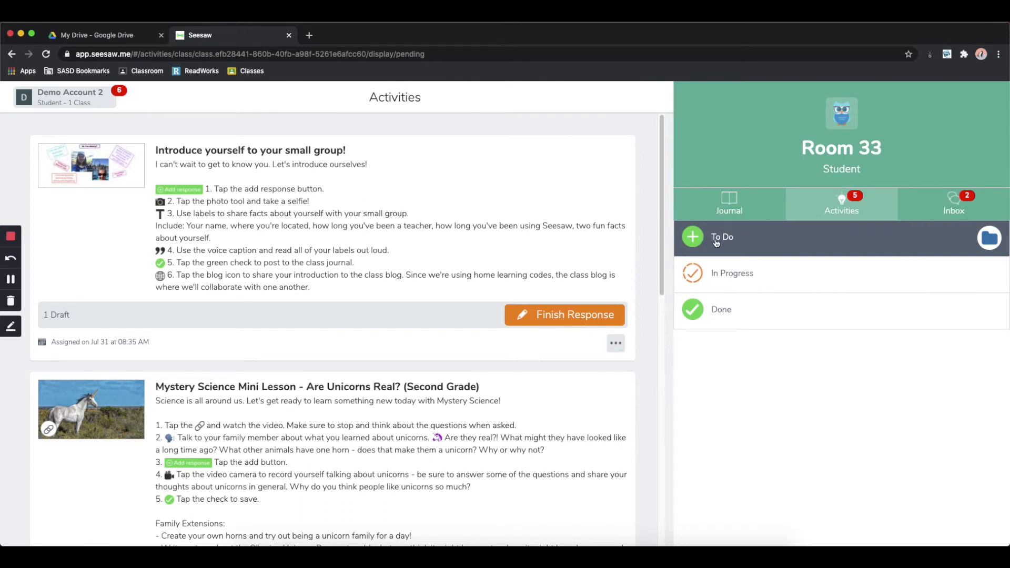
mouse_move(743, 238)
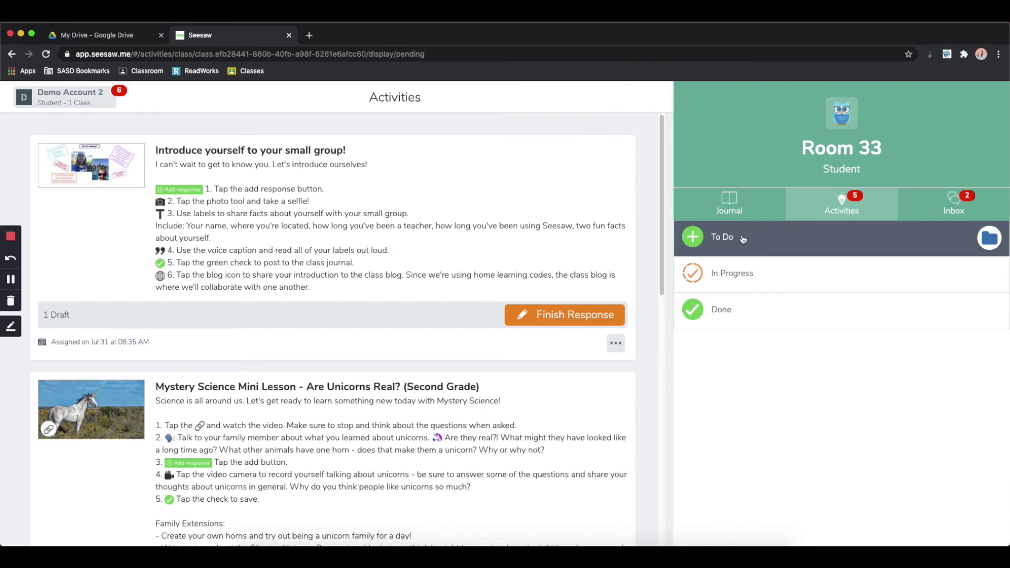
mouse_move(876, 241)
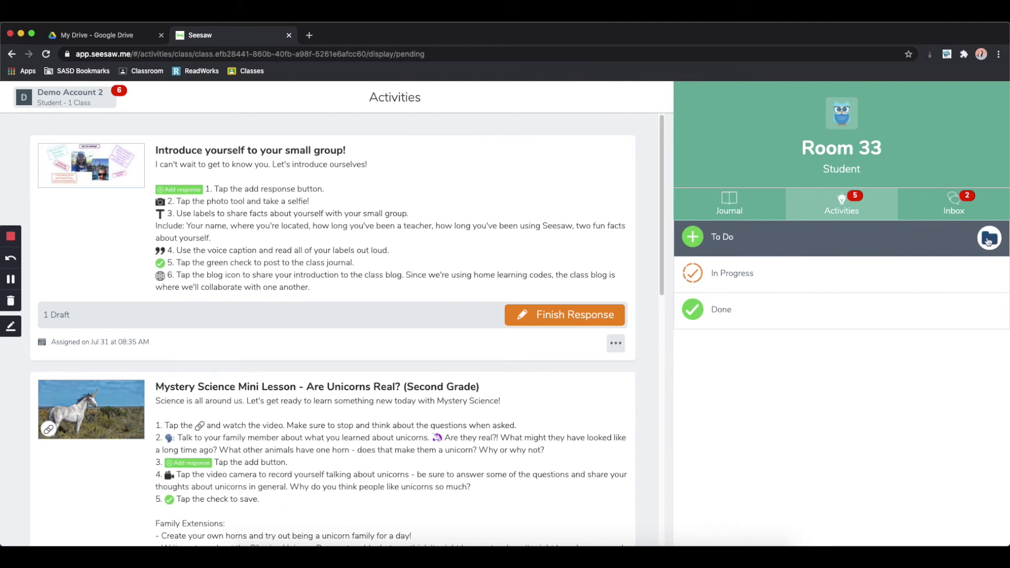
Filter the To Do list to the Science folder, leaving only the Mystery Science unicorn lesson
left_click(989, 241)
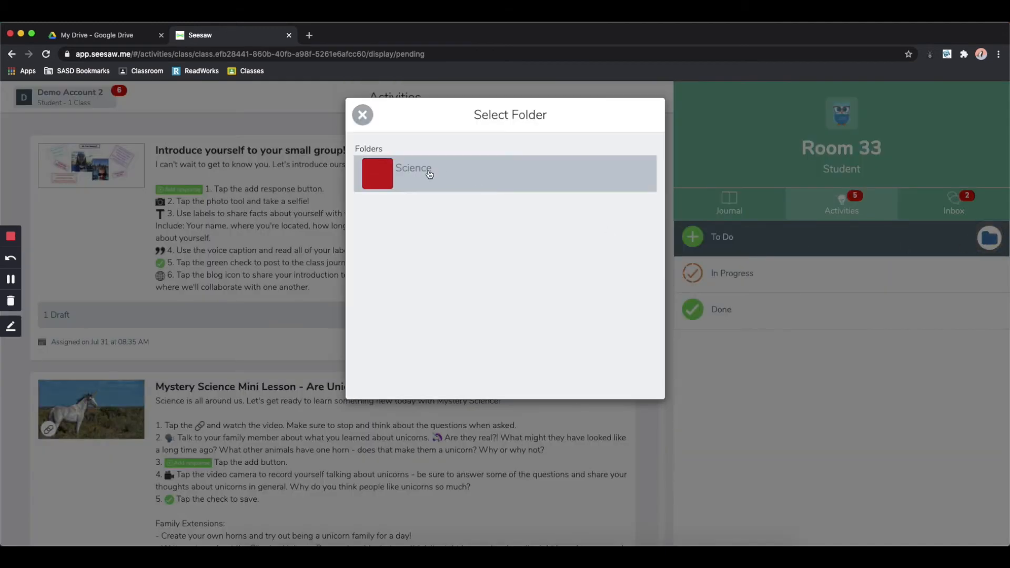
left_click(429, 173)
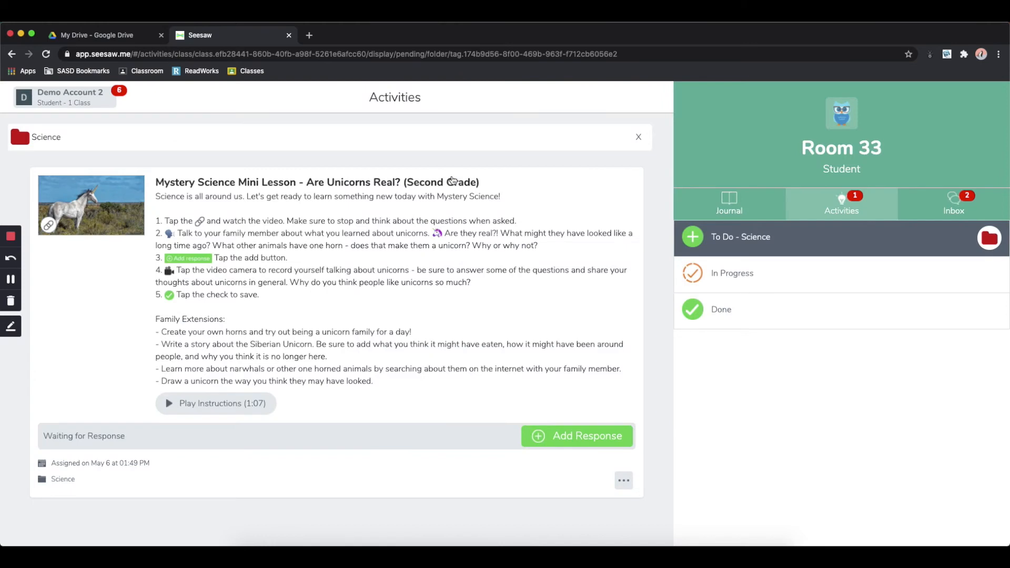
mouse_move(650, 163)
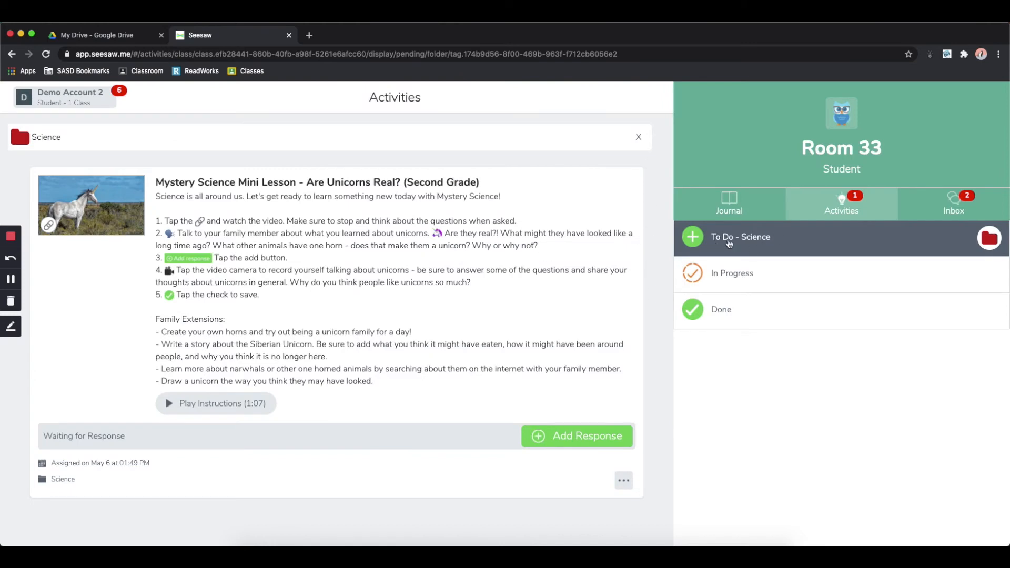
mouse_move(750, 242)
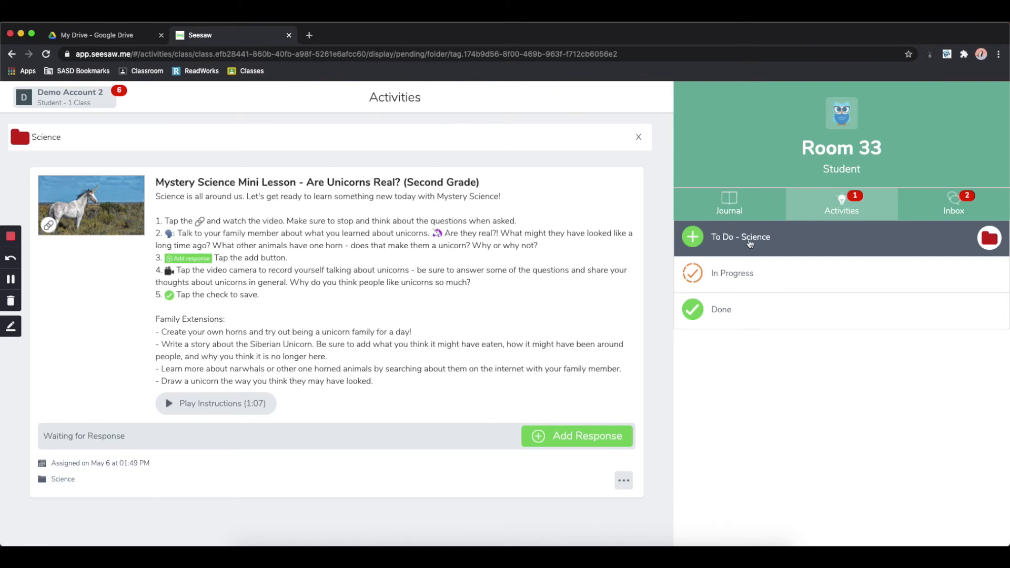
mouse_move(773, 243)
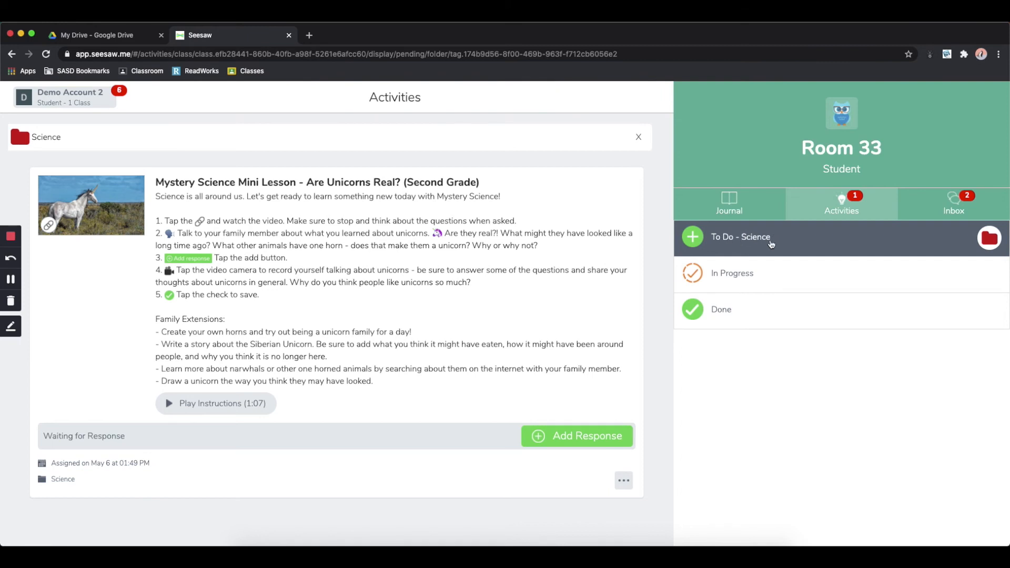
mouse_move(770, 248)
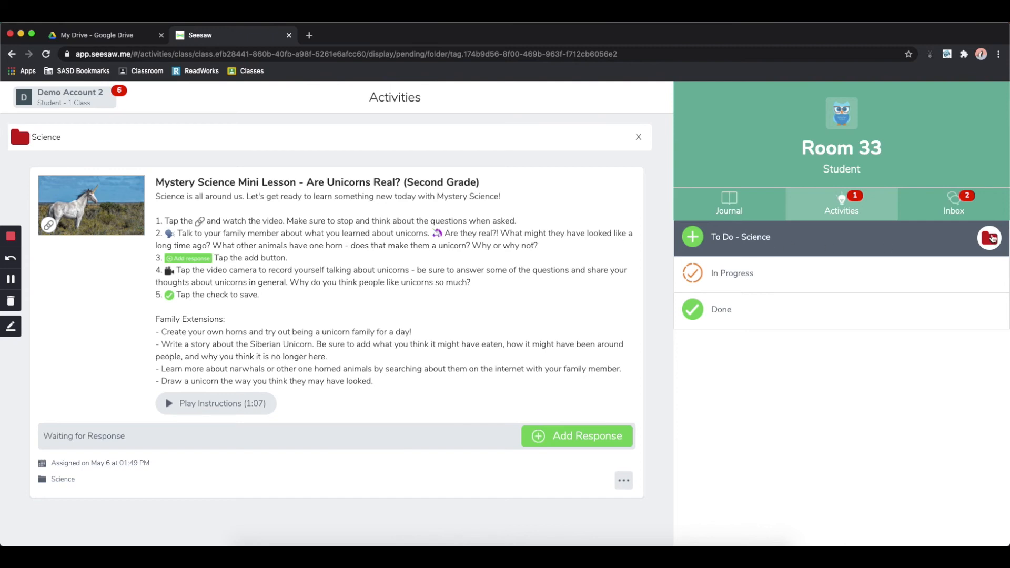
Clear the Science folder filter and scroll through the full To Do list
left_click(989, 240)
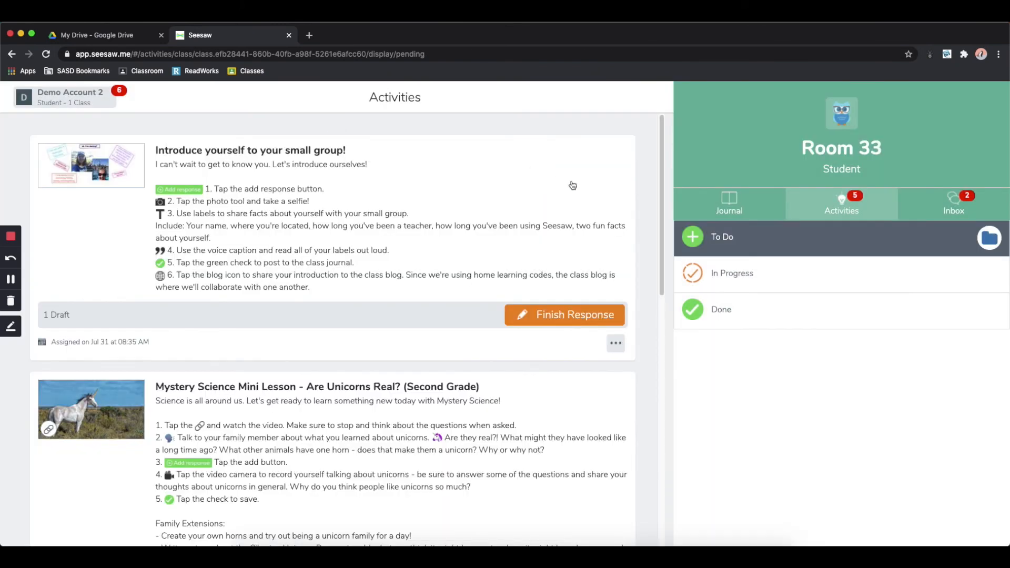
mouse_move(662, 184)
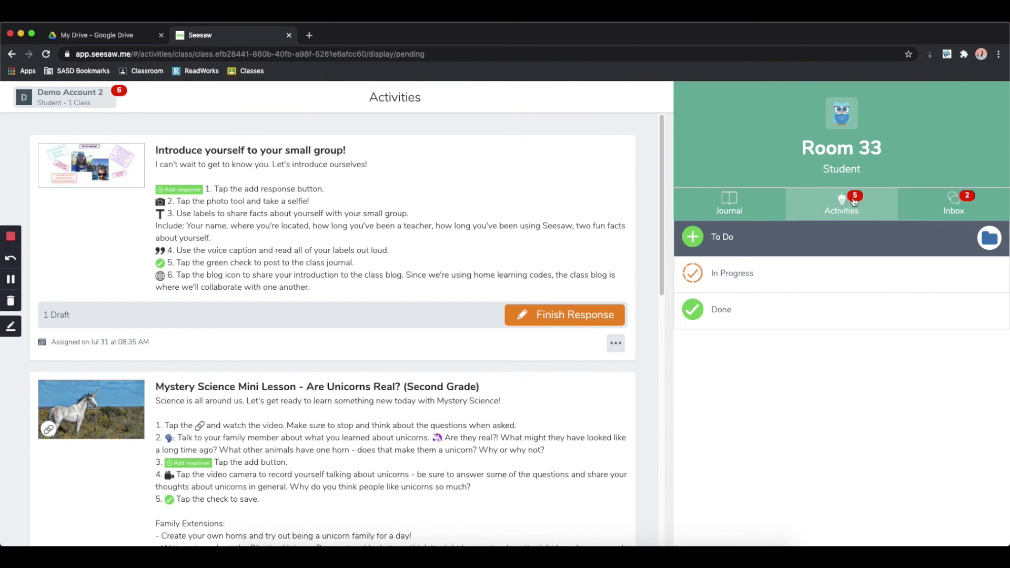
scroll("down", 3)
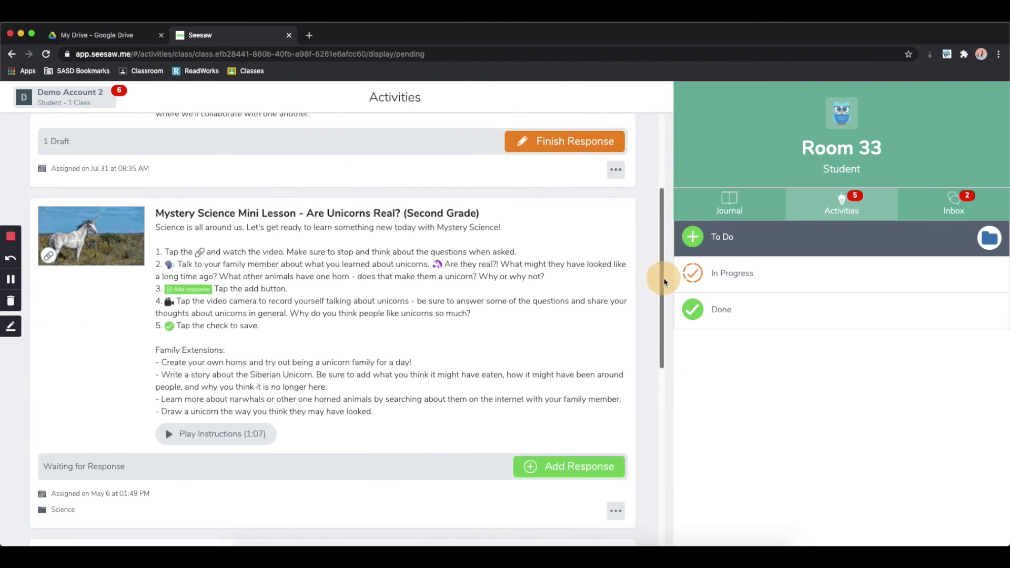
scroll("down", 3)
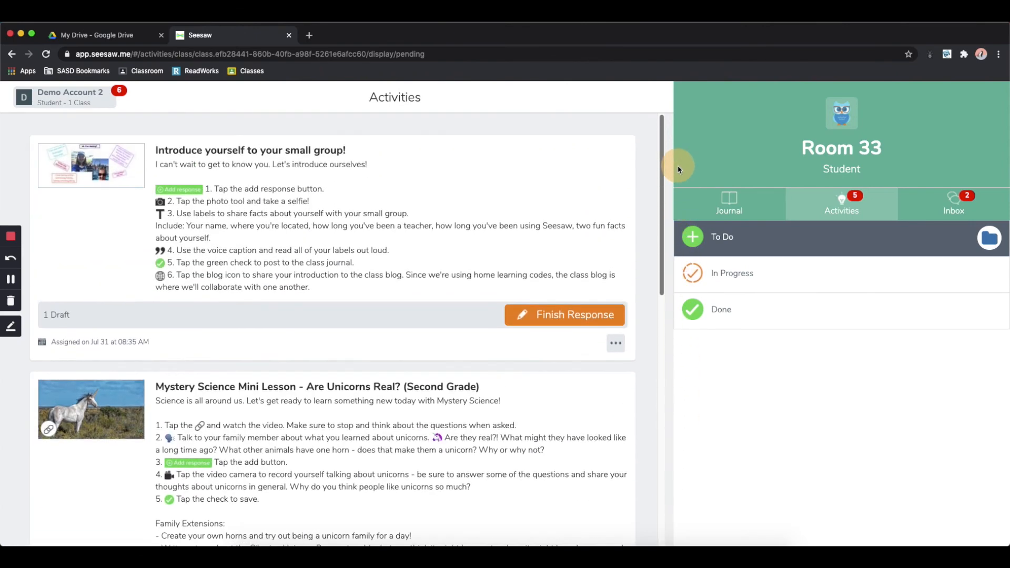
mouse_move(246, 244)
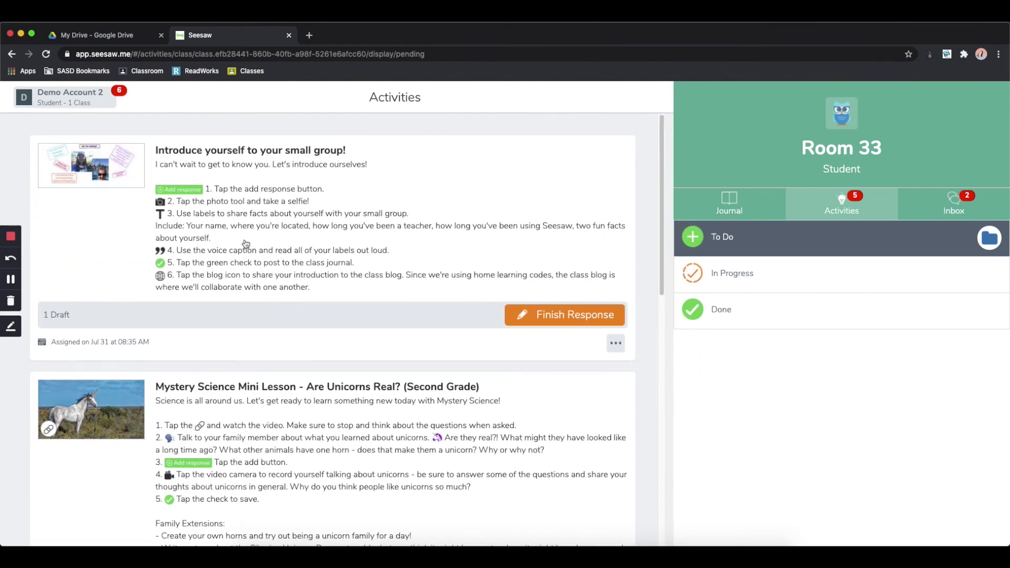